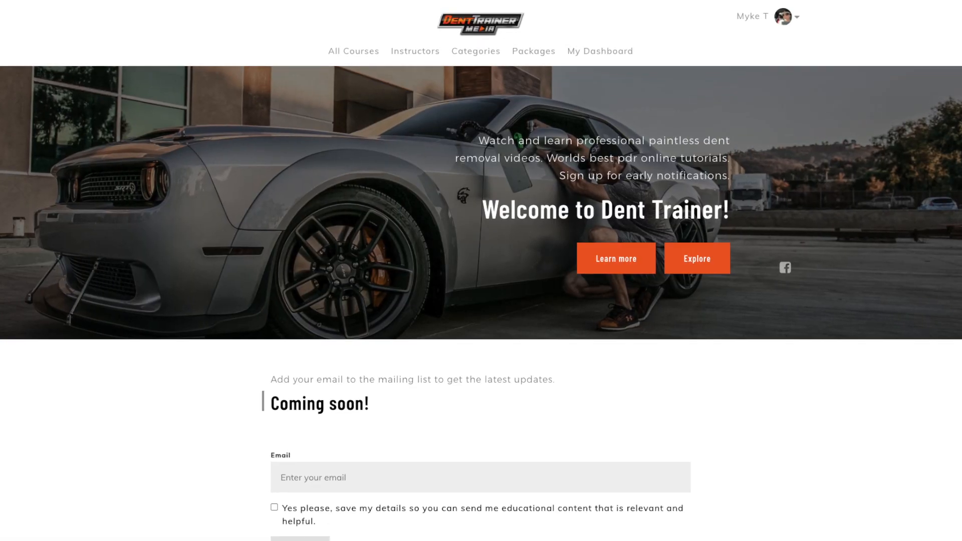
# Subscribe to the Dent Trainer channel and turn on notifications for new videos.
pyautogui.scroll(-3)
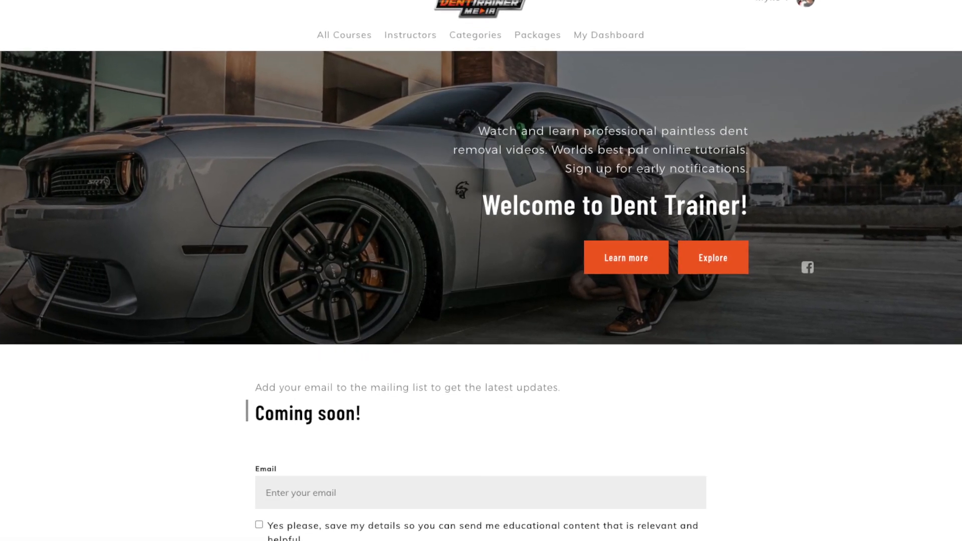
pyautogui.scroll(-3)
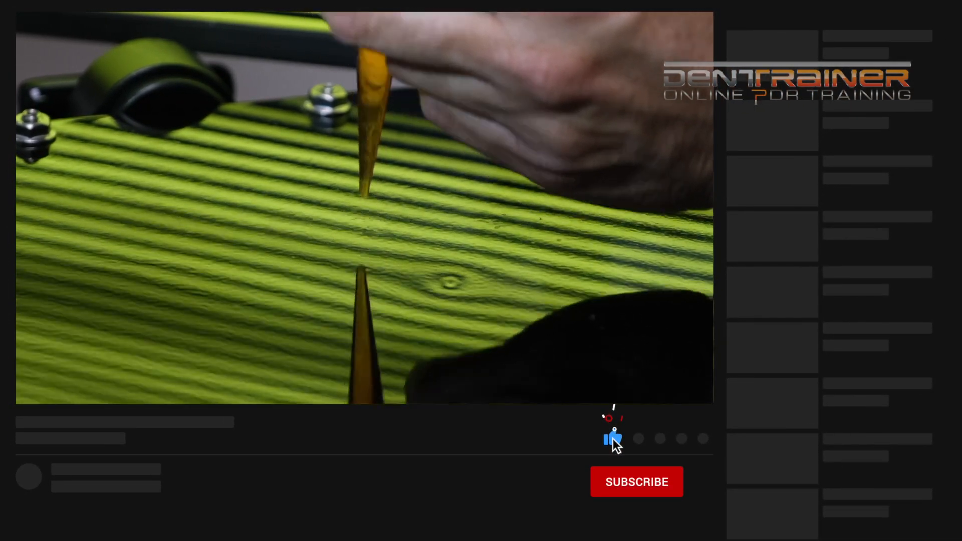
pyautogui.click(637, 482)
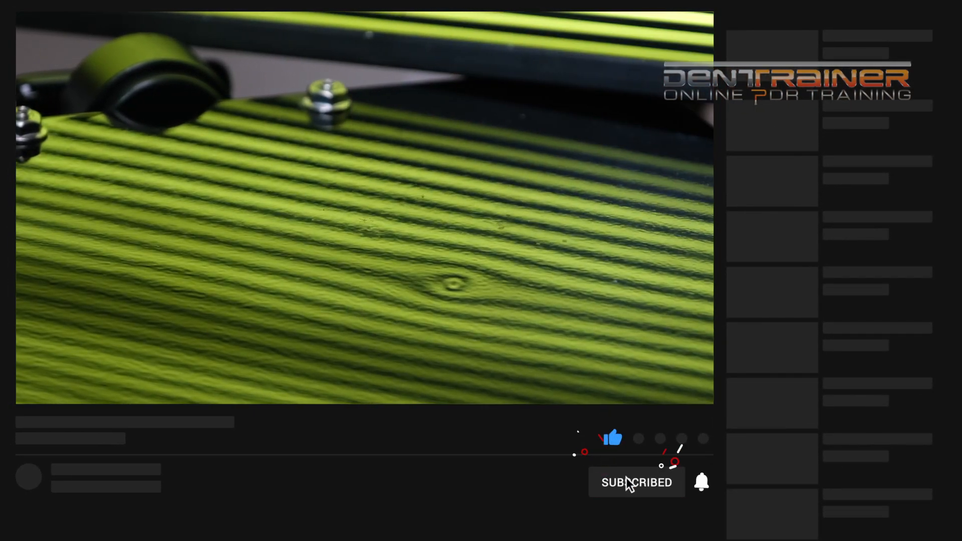
pyautogui.click(701, 482)
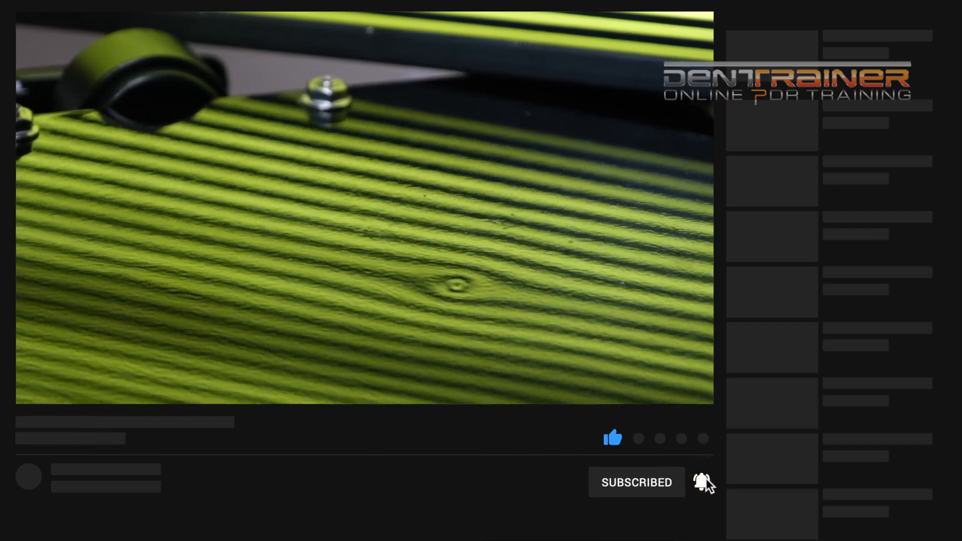